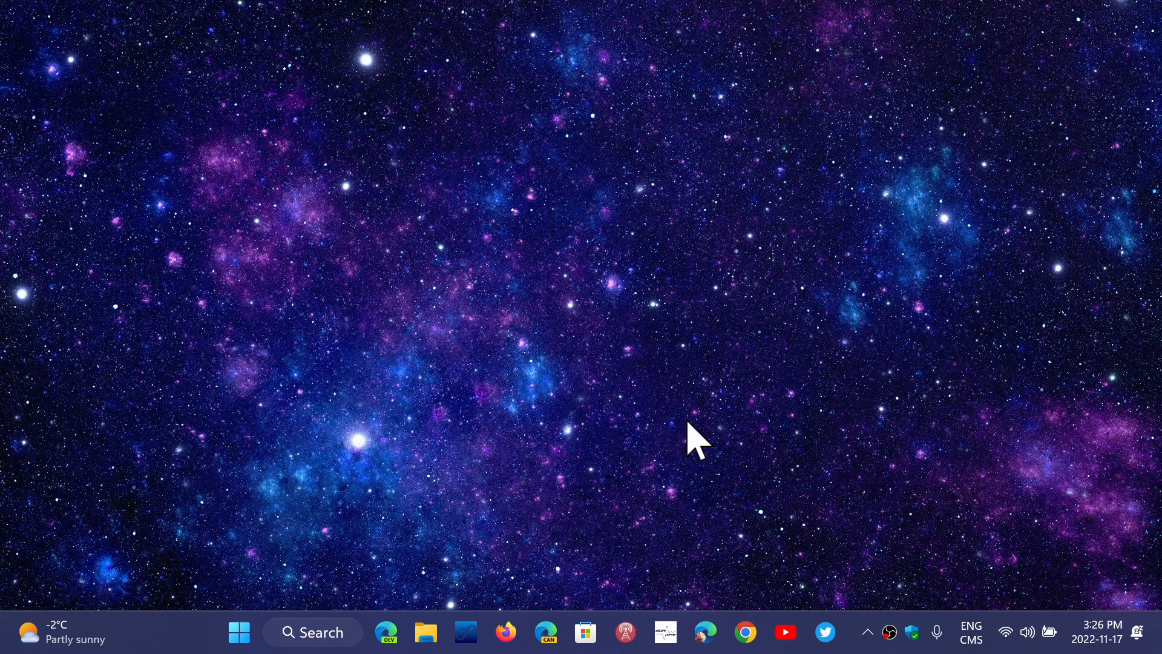
pyautogui.moveTo(639, 626)
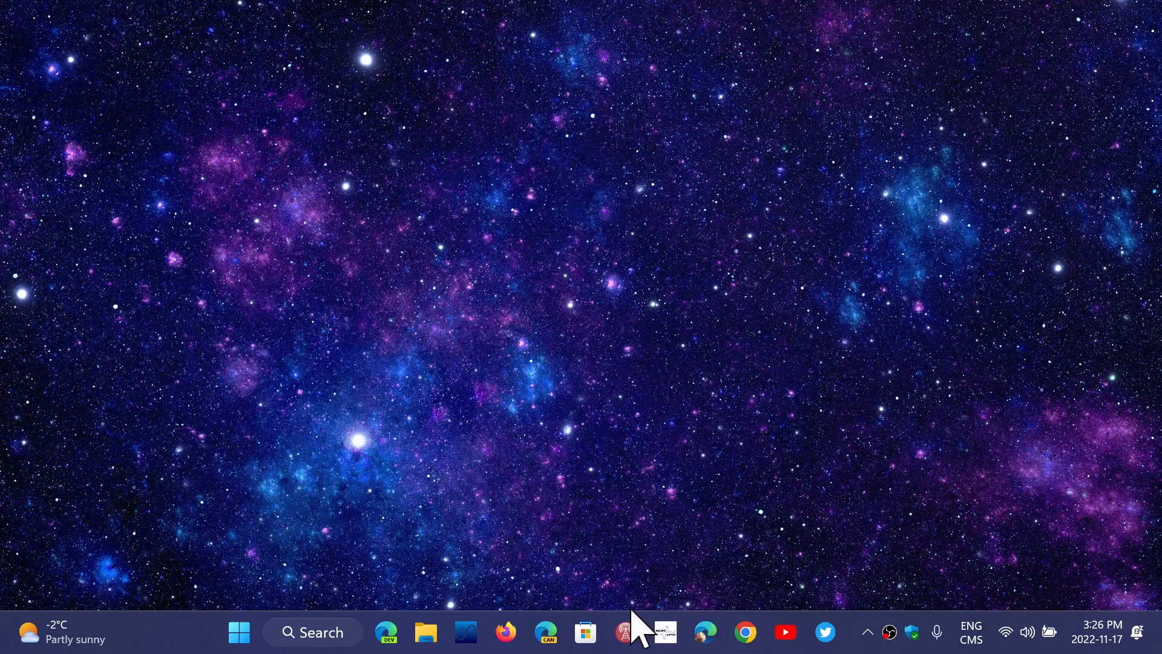
pyautogui.moveTo(751, 437)
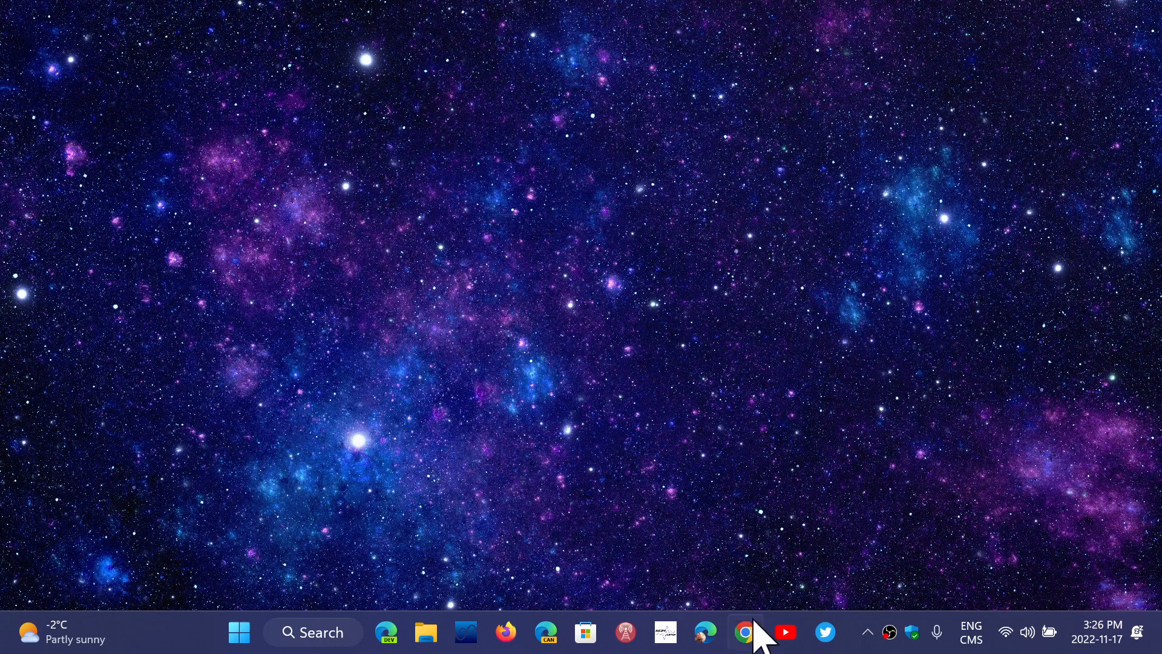
pyautogui.click(705, 632)
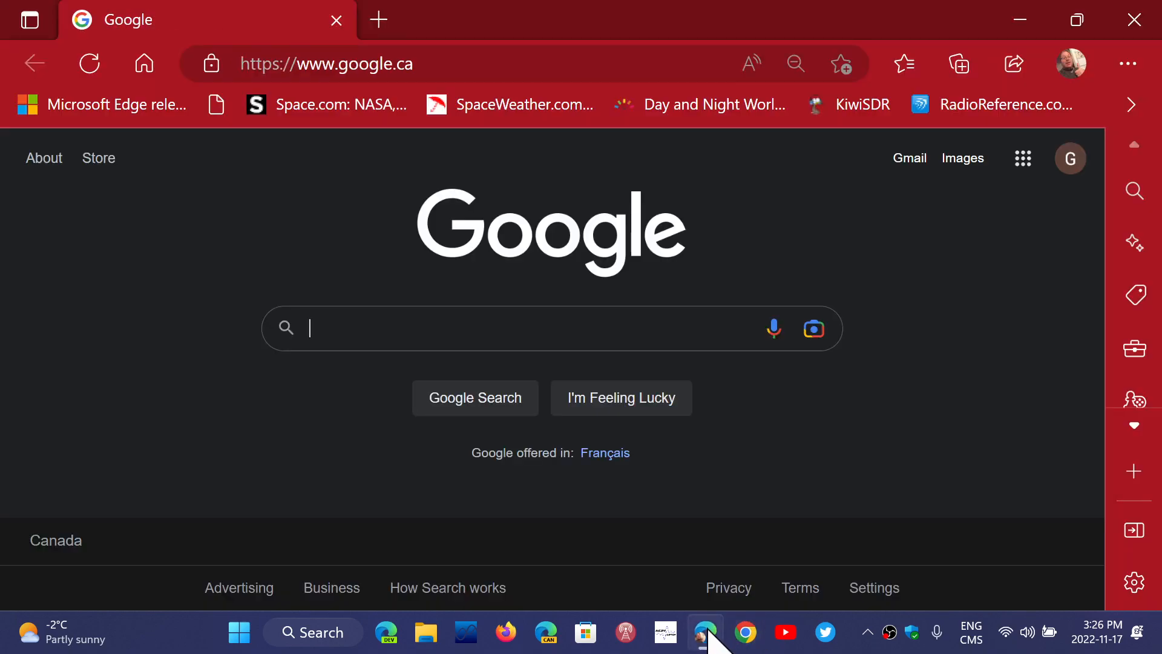
pyautogui.moveTo(705, 632)
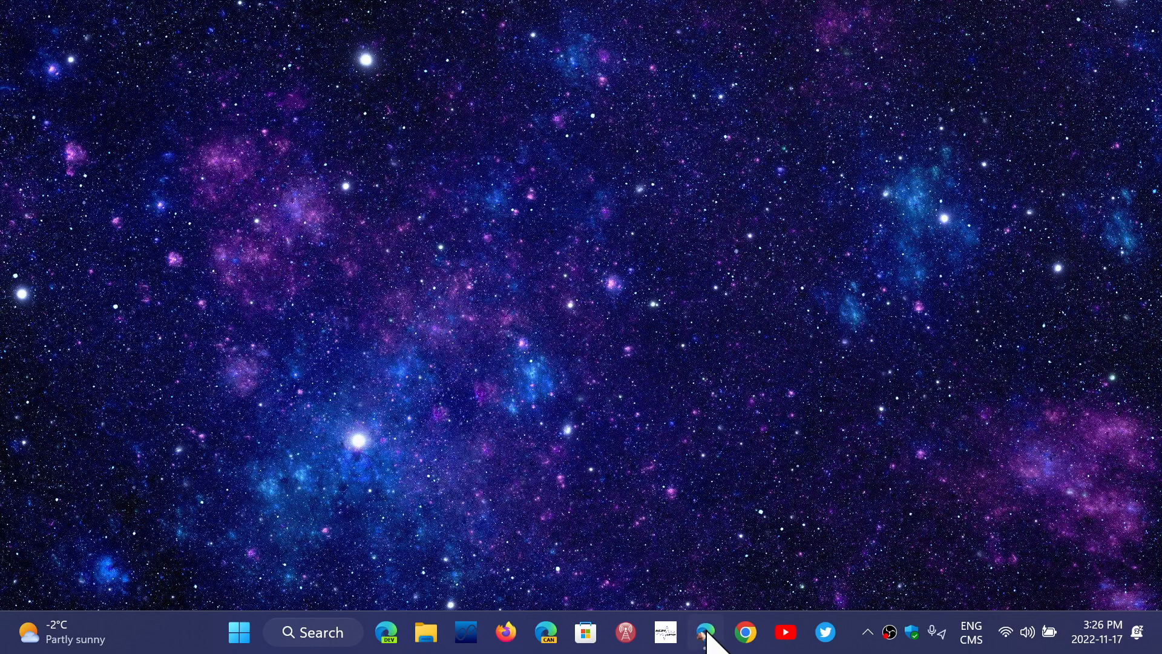
pyautogui.rightClick(704, 632)
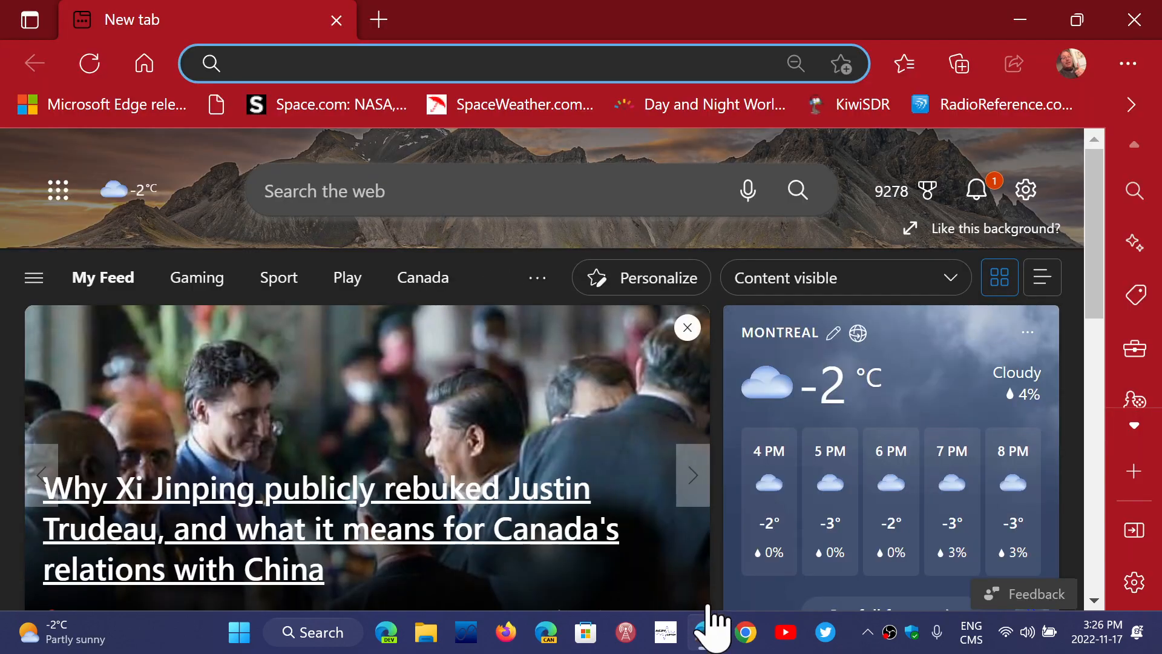
pyautogui.rightClick(704, 632)
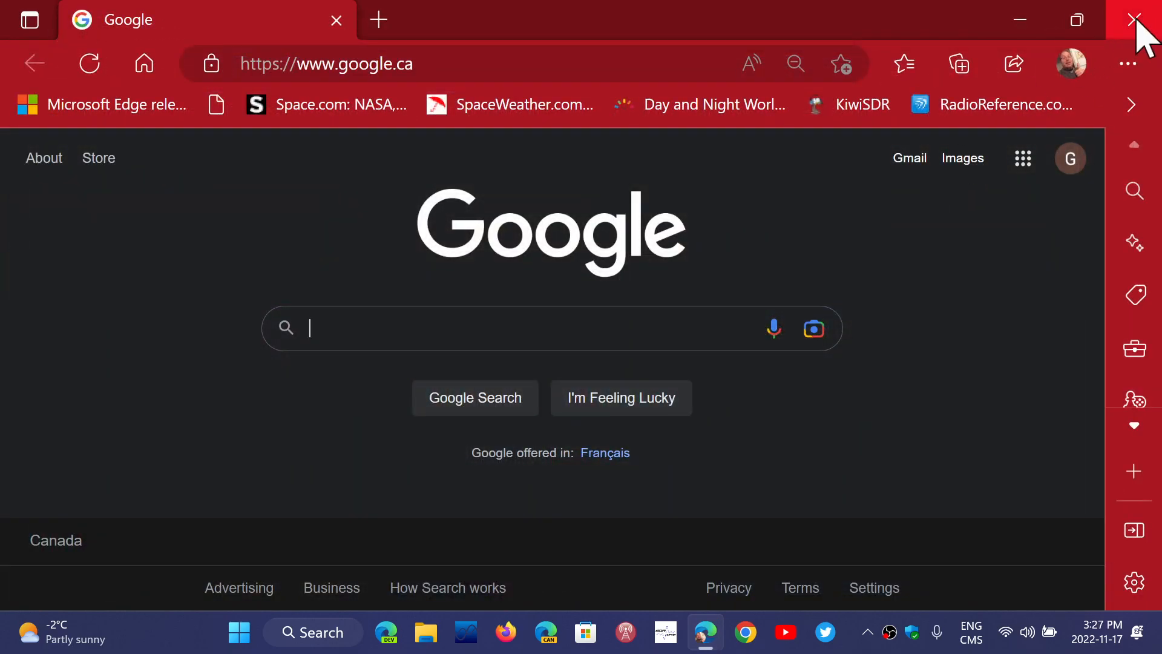
pyautogui.click(1139, 20)
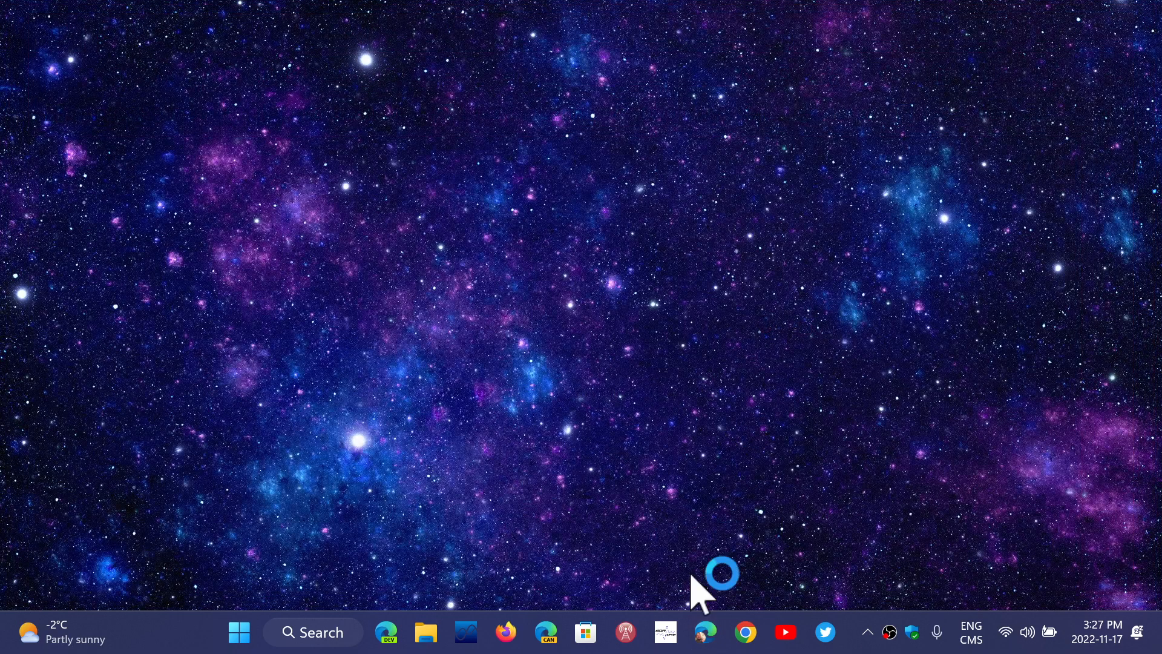